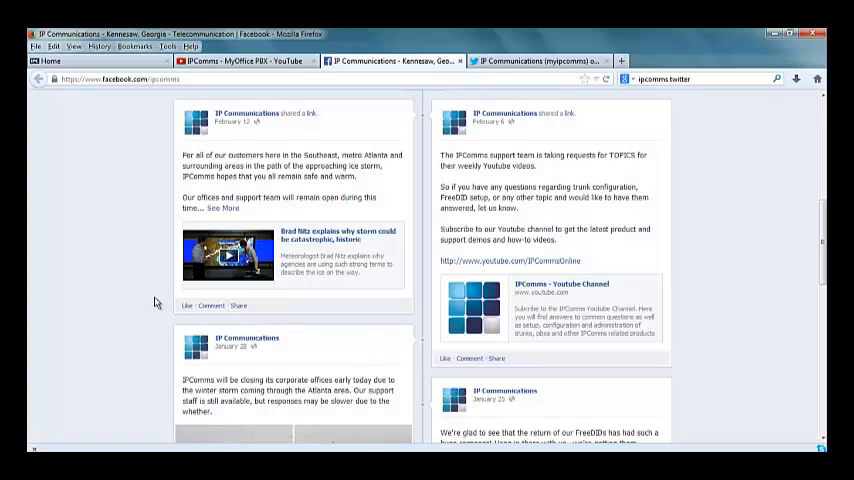
mouse_move(364, 430)
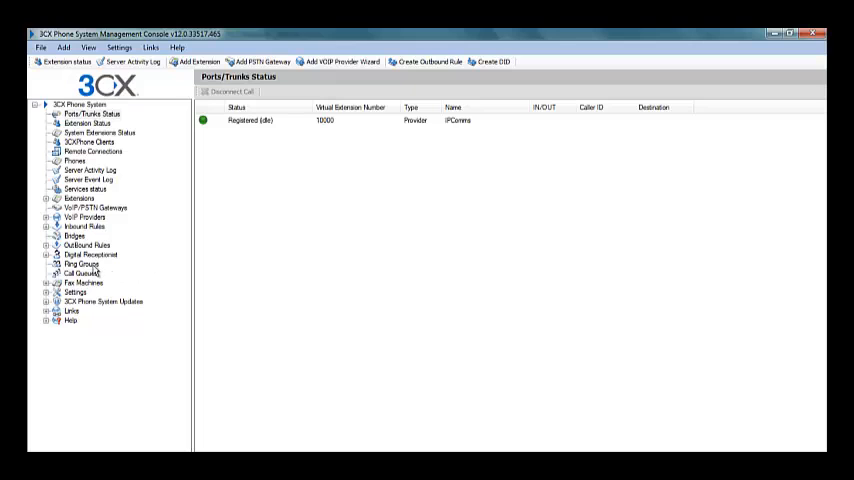
- Start ring group 800 'Support' with Prioritized Hunt strategy and a 30-second ring time
click(80, 264)
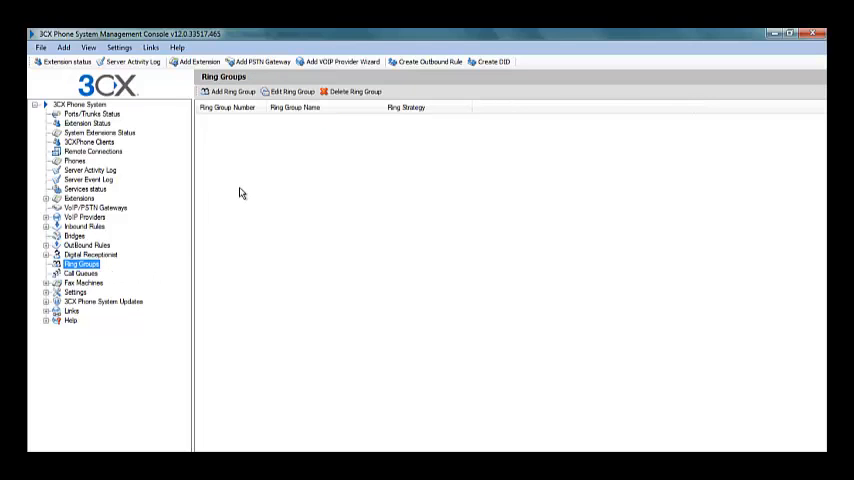
click(232, 92)
text(Support)
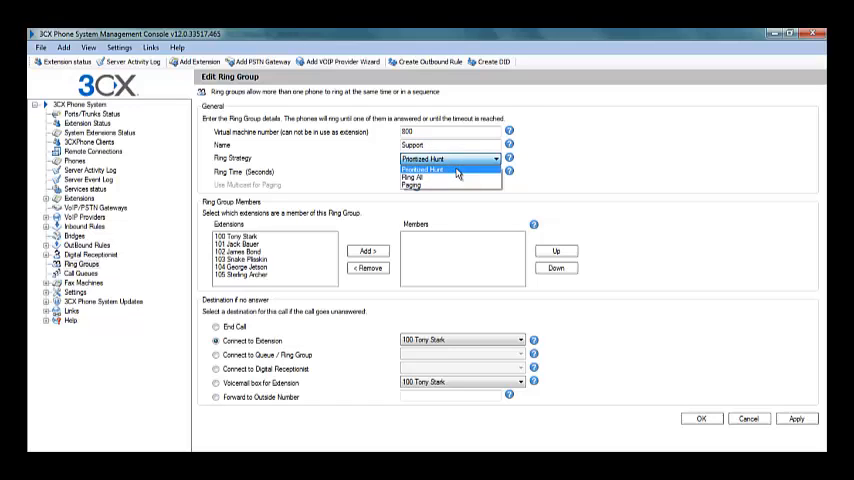
mouse_move(450, 178)
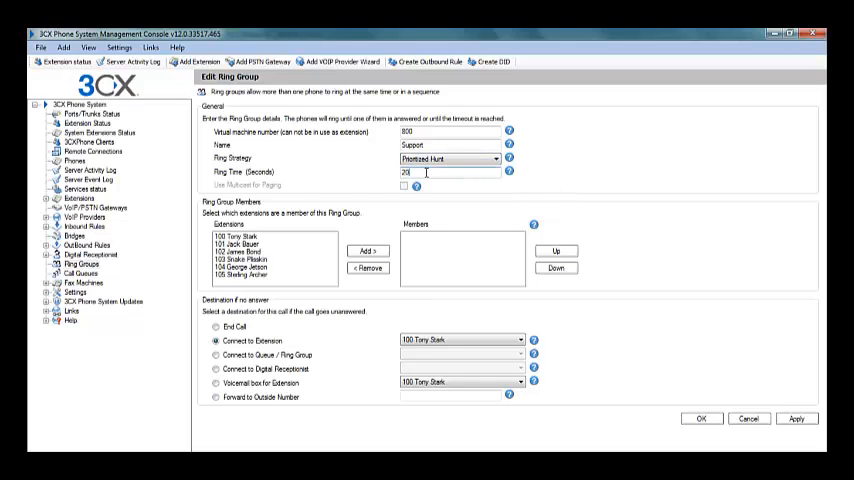
text(3)
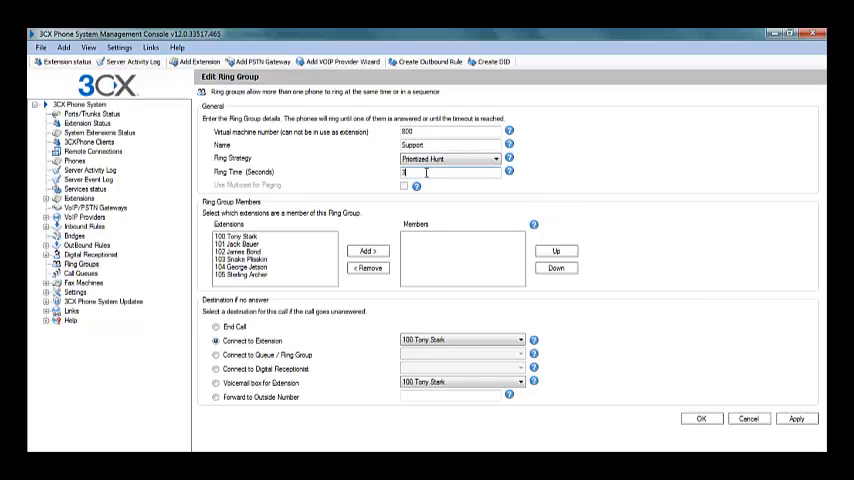
text(0)
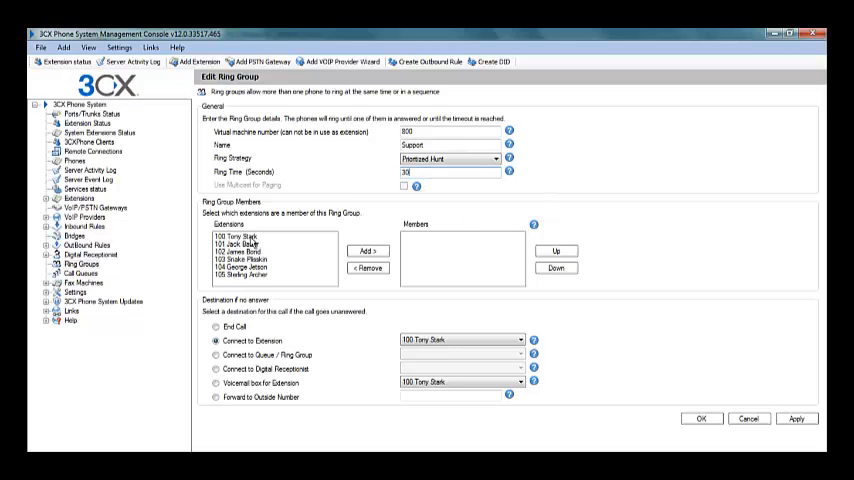
- Add extensions 100, 102 and 104 as members and save the Support ring group
click(240, 236)
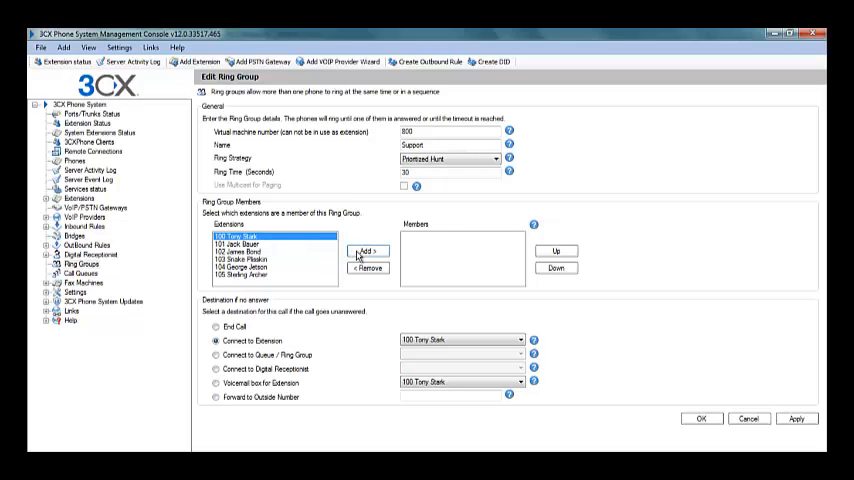
click(368, 252)
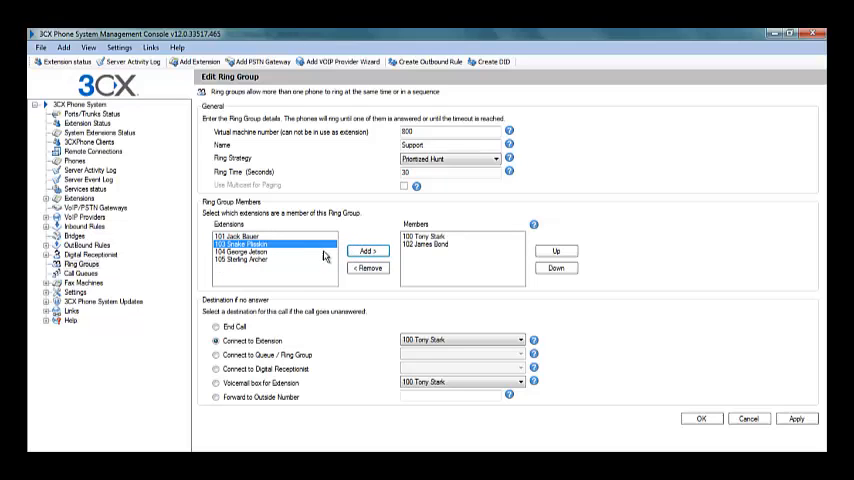
click(240, 252)
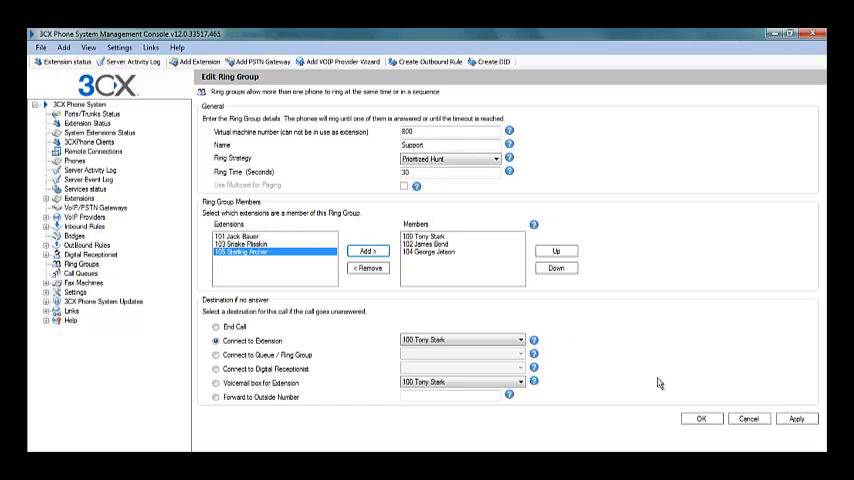
click(796, 420)
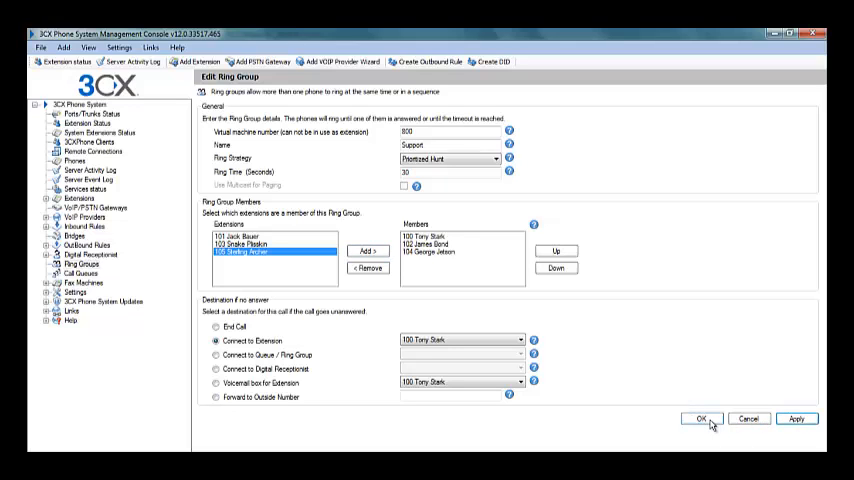
click(700, 418)
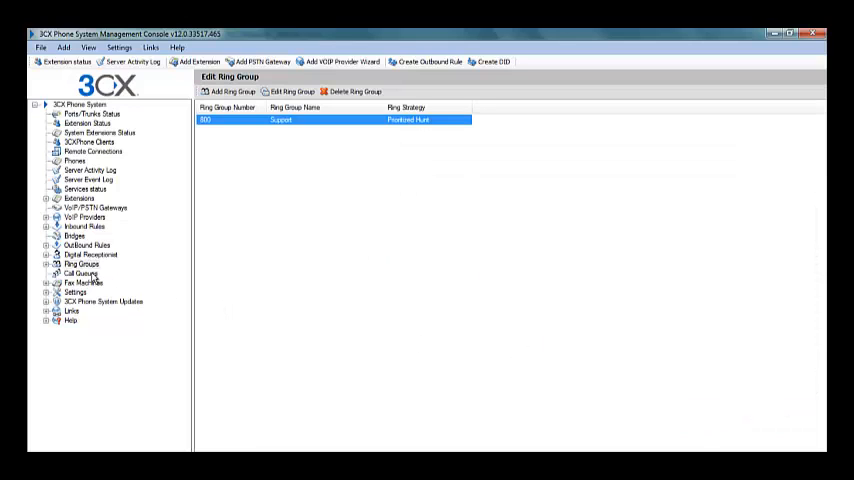
- Start a new call queue numbered 801 and named 'Technical'
click(80, 272)
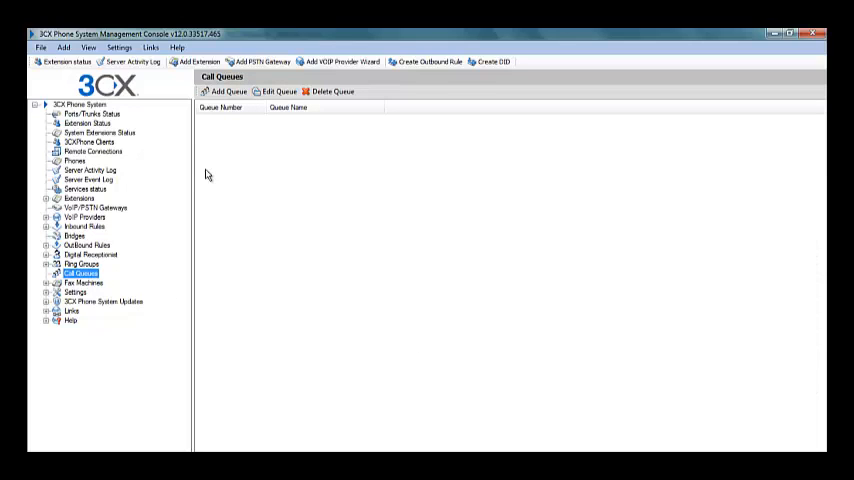
click(224, 92)
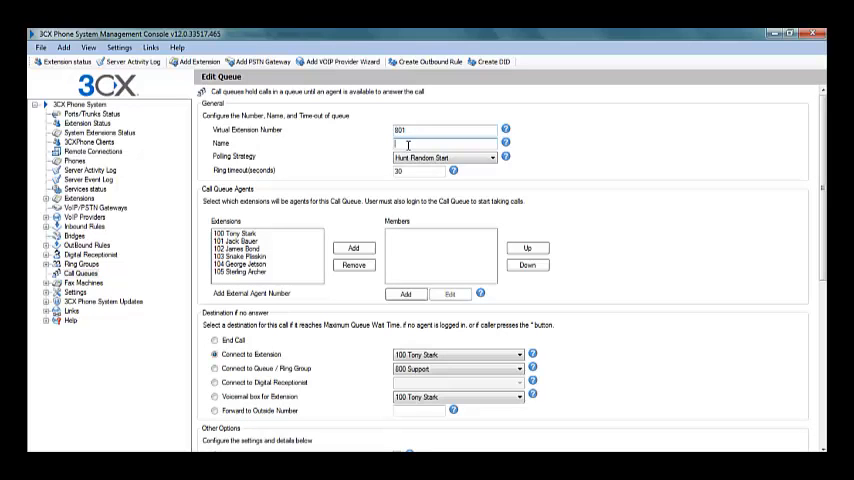
text(Tel)
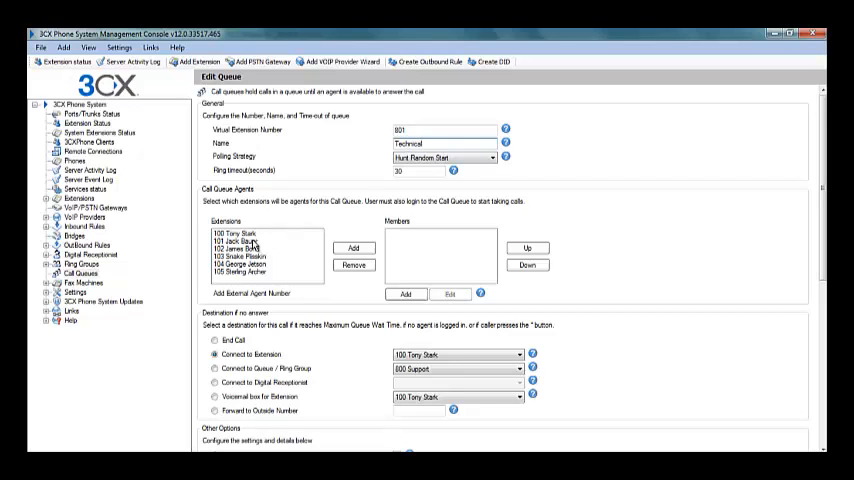
- Add extensions 101, 103 and 105 as agents of the Technical queue
click(354, 246)
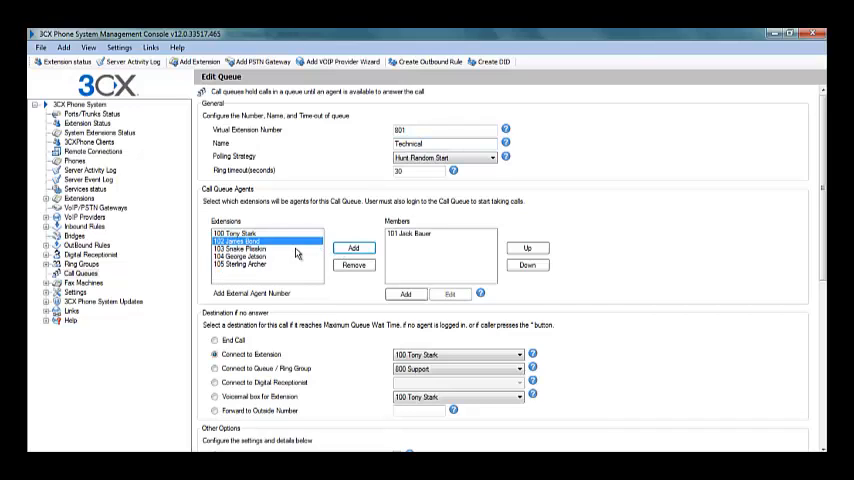
click(354, 248)
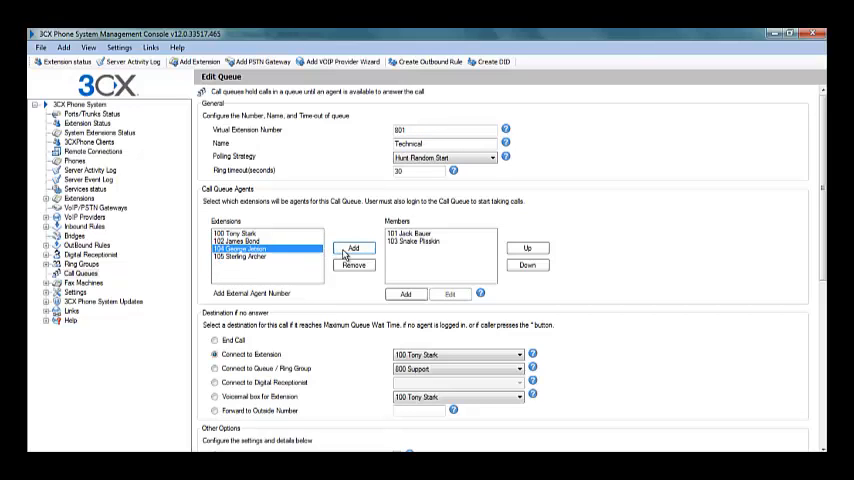
click(240, 256)
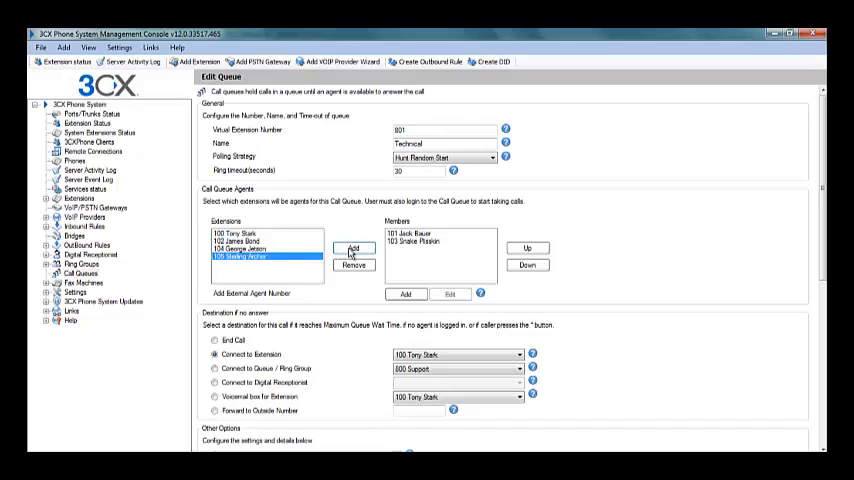
click(352, 246)
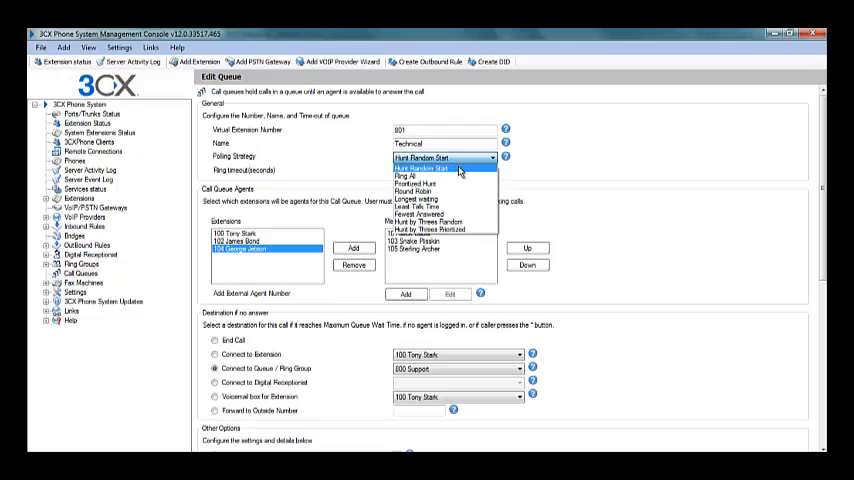
mouse_move(450, 176)
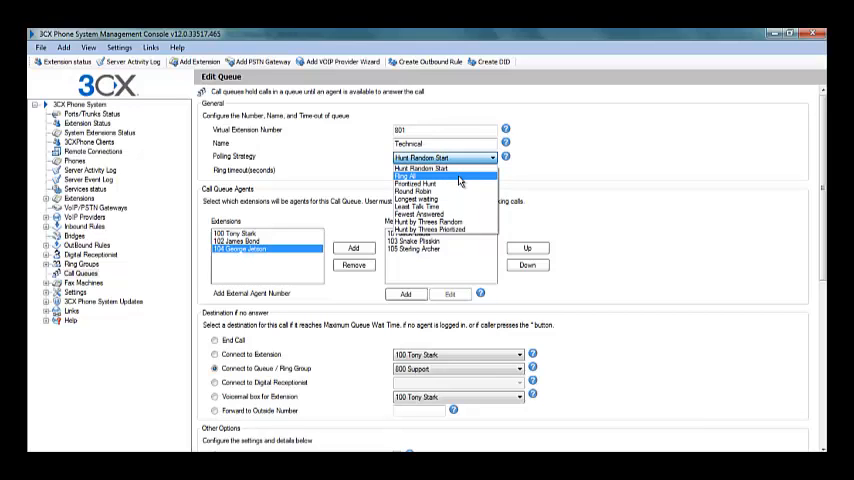
mouse_move(440, 182)
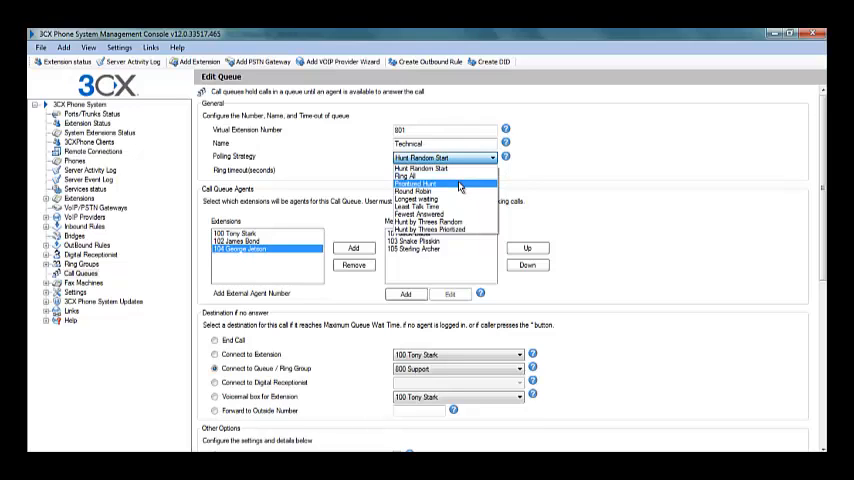
mouse_move(460, 192)
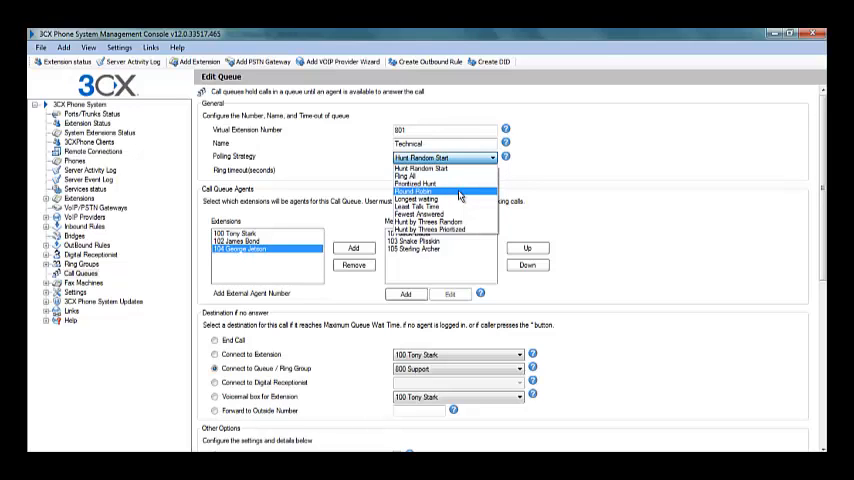
mouse_move(418, 198)
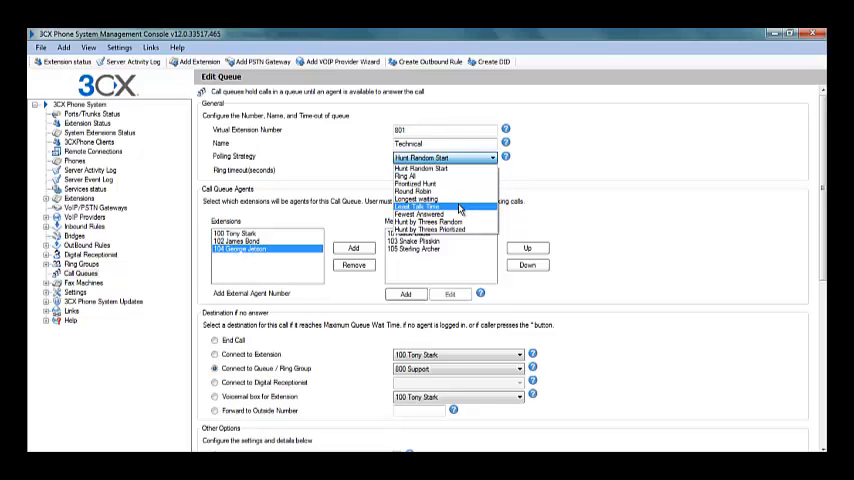
mouse_move(444, 212)
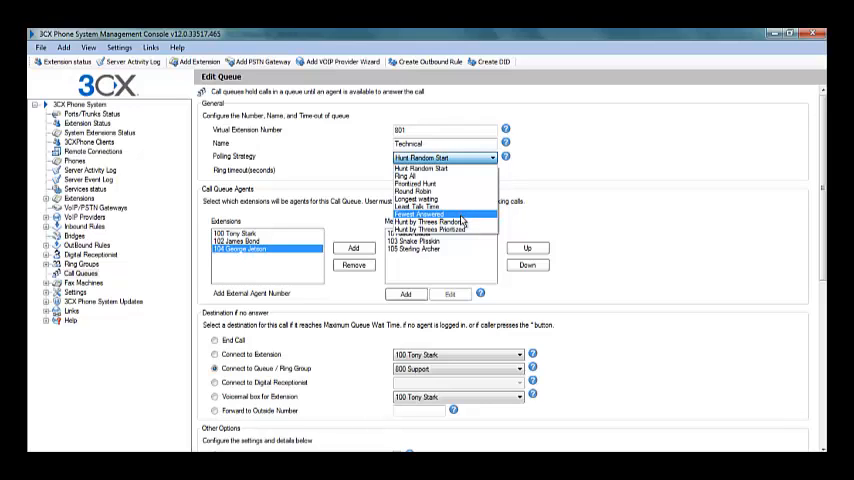
mouse_move(440, 220)
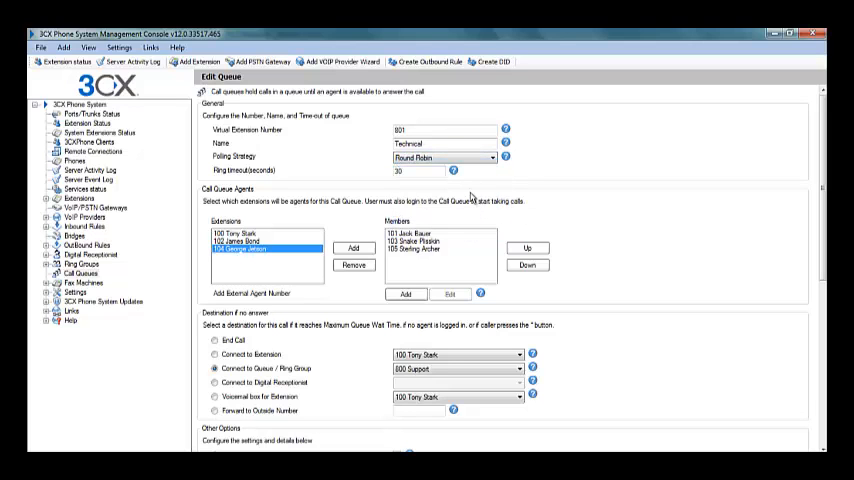
- Save the queue so 801 Technical appears in the call queues list
scroll(down, 3)
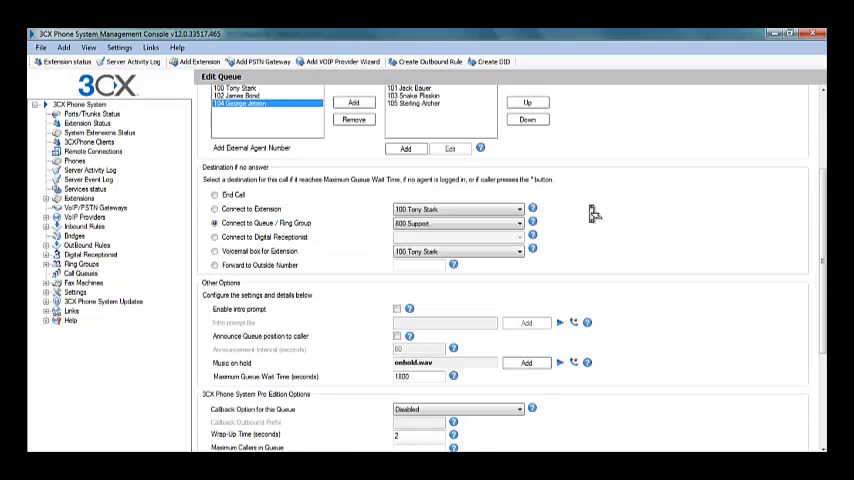
scroll(down, 3)
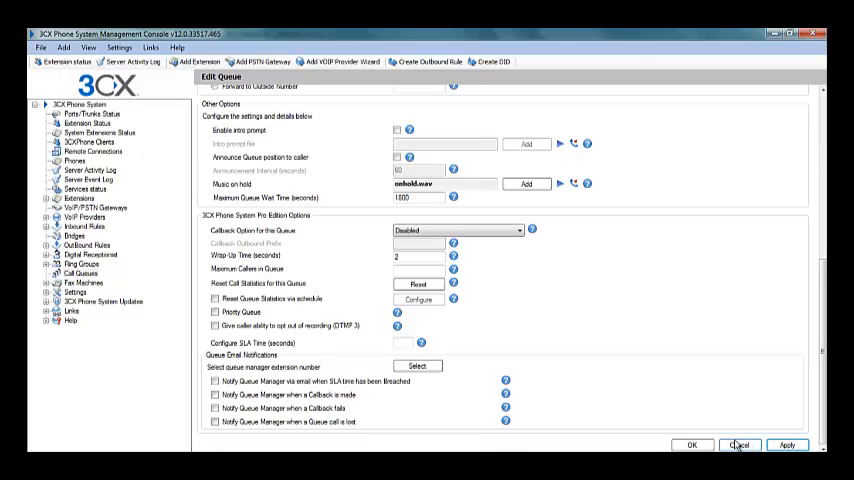
click(740, 444)
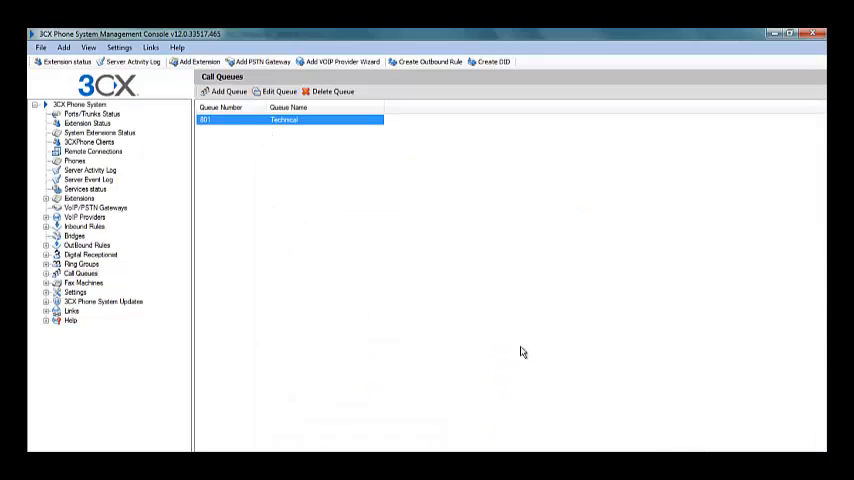